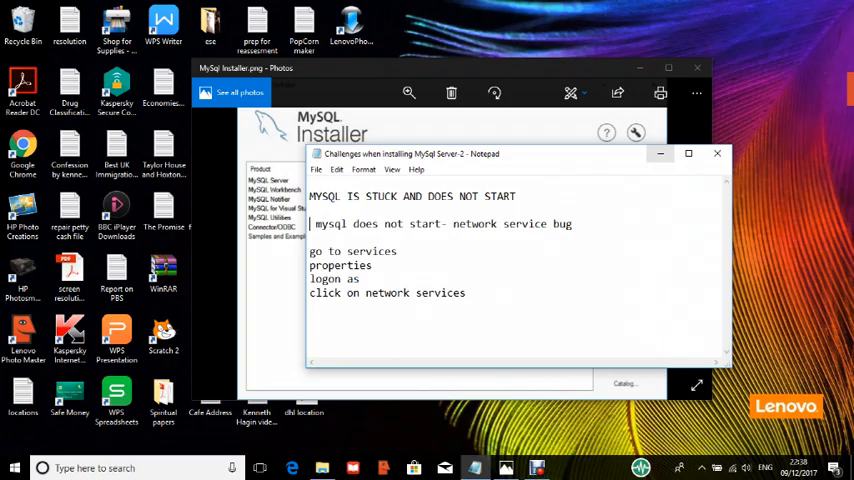
- Minimize the Notepad troubleshooting notes to clear the desktop
{"action": "left_click", "coordinate": [716, 152]}
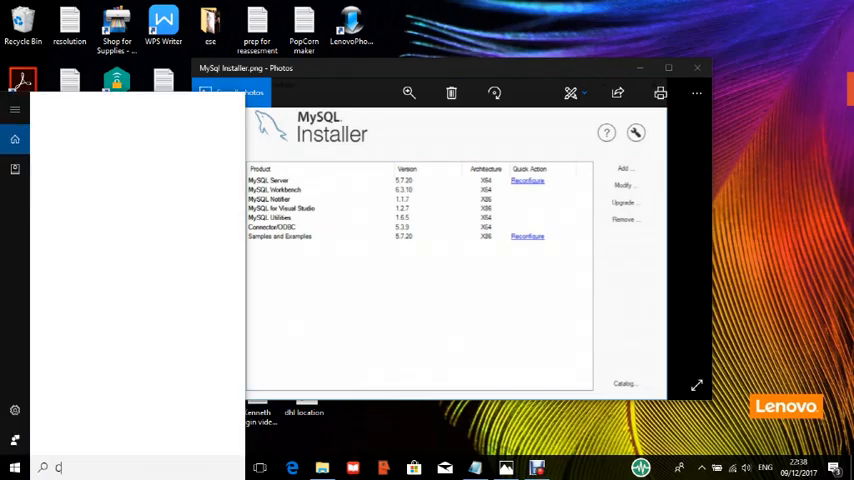
- Search 'control' in the Start menu to reach Control Panel
{"action": "type", "text": "c"}
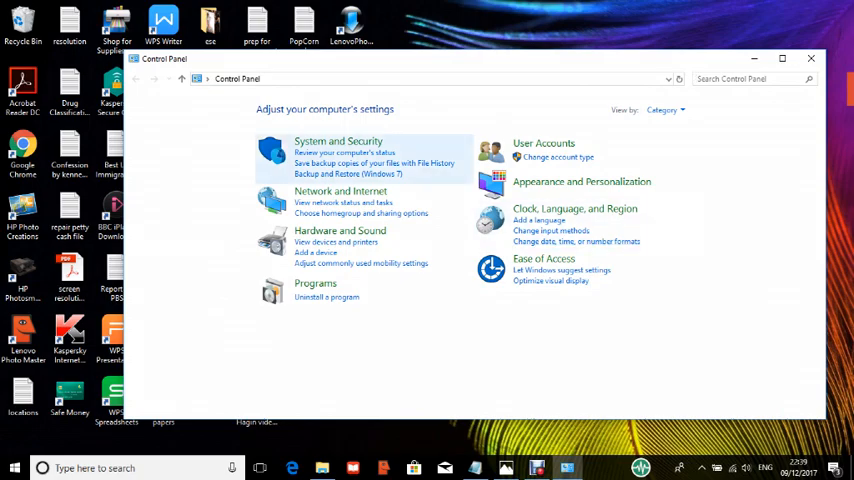
- Go into System and Security to reach Administrative Tools and Services
{"action": "left_click", "coordinate": [336, 140]}
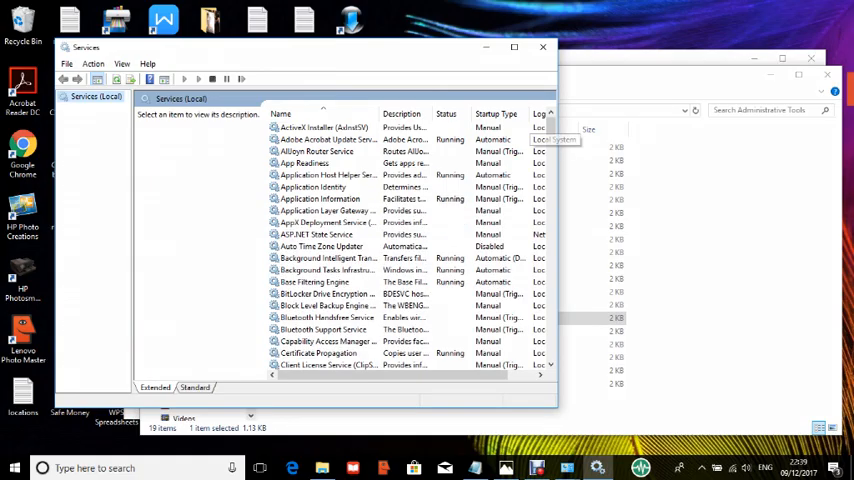
- Locate the MySQL57 service in the list and bring up its context menu
{"action": "scroll", "scroll_direction": "down", "scroll_amount": 3}
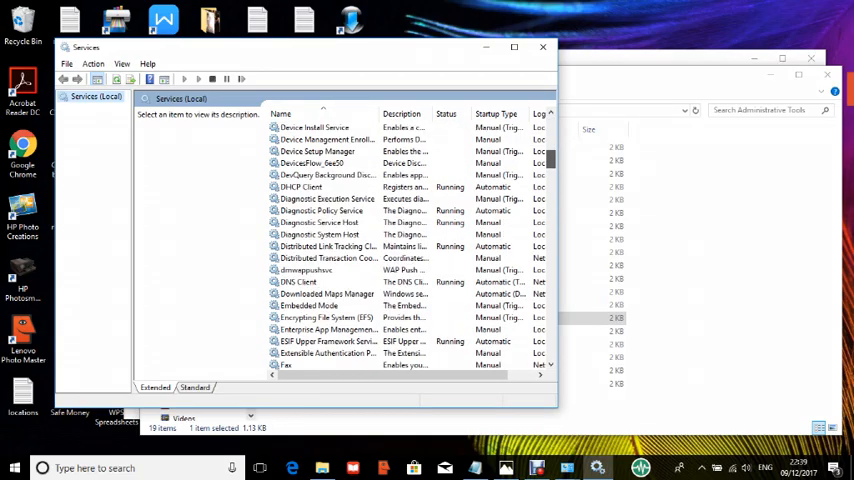
{"action": "scroll", "scroll_direction": "down", "scroll_amount": 3}
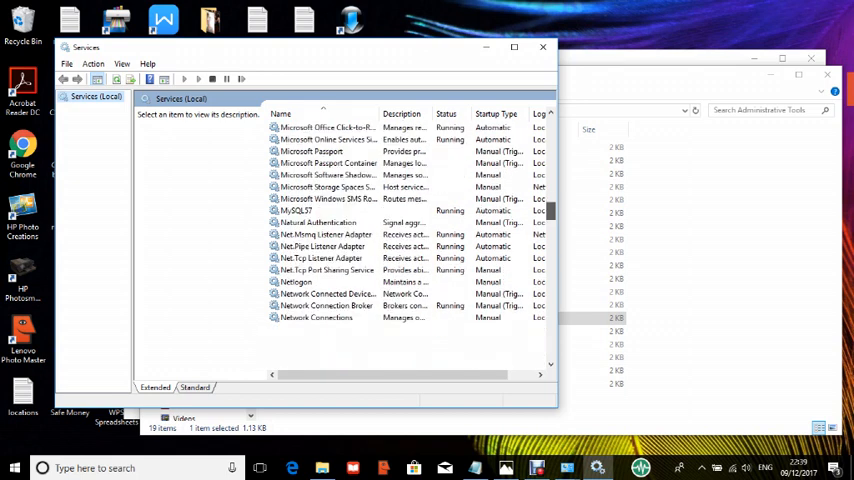
{"action": "scroll", "scroll_direction": "down", "scroll_amount": 3}
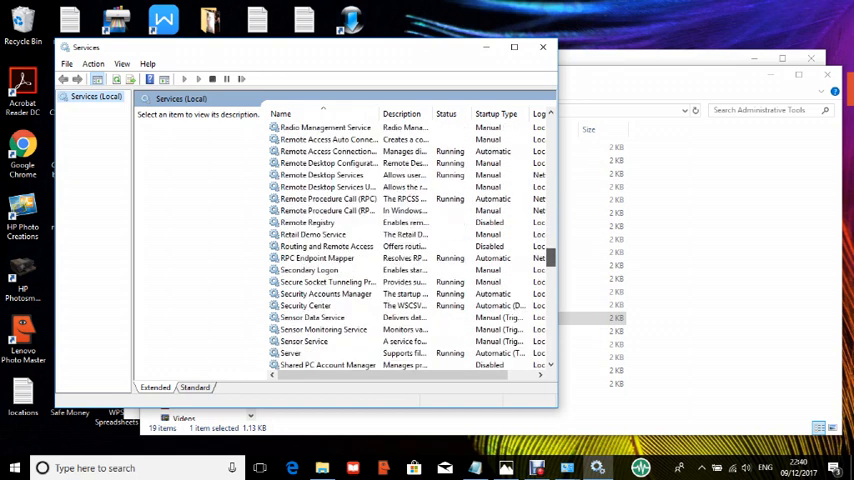
{"action": "scroll", "scroll_direction": "down", "scroll_amount": 3}
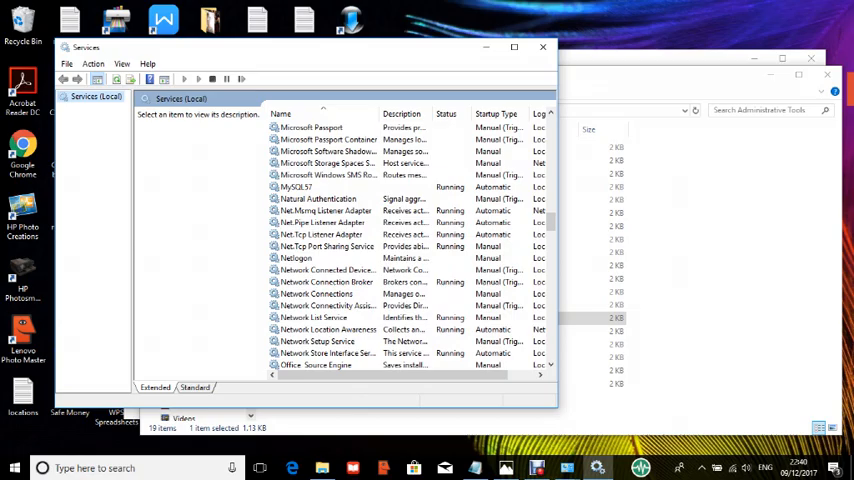
{"action": "left_click", "coordinate": [296, 188]}
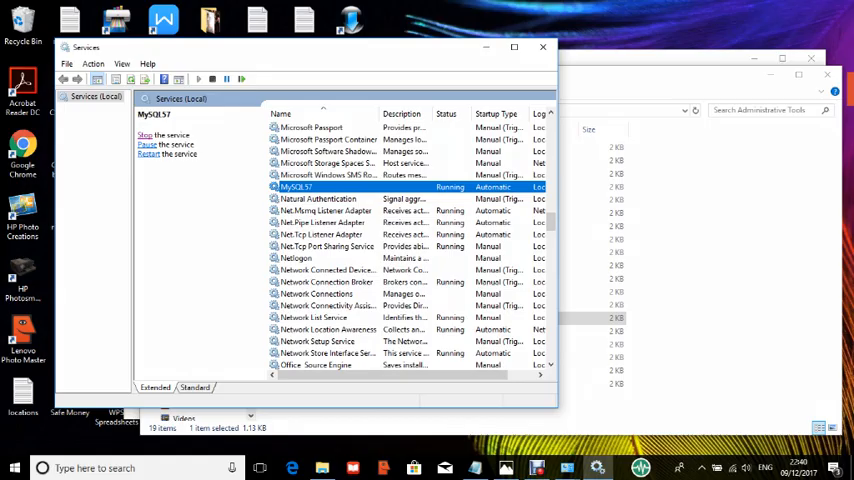
{"action": "right_click", "coordinate": [296, 188]}
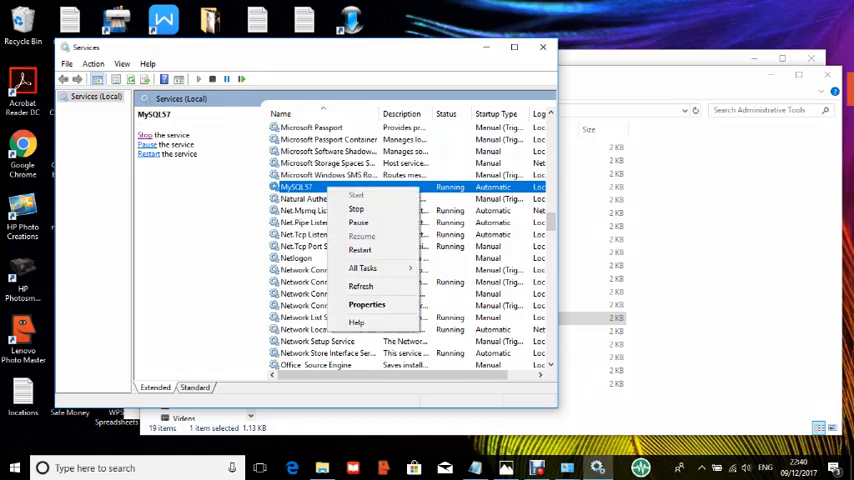
{"action": "mouse_move", "coordinate": [368, 304]}
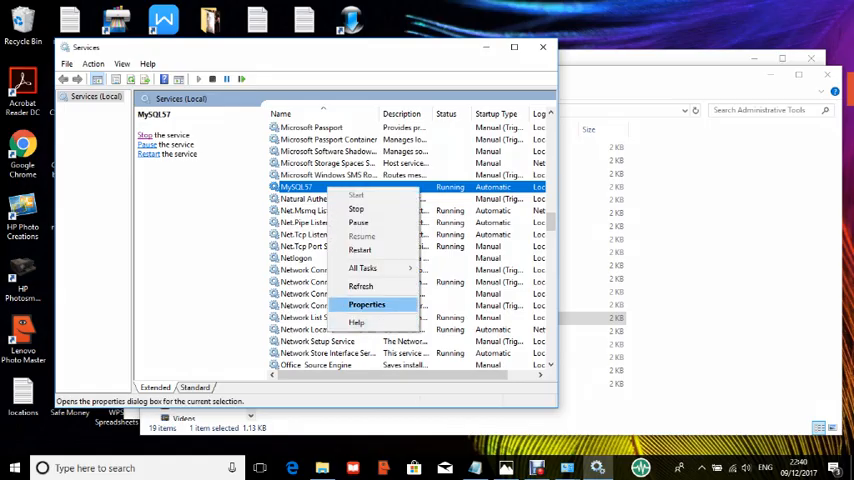
- Show the Log On settings in the MySQL57 service properties dialog
{"action": "left_click", "coordinate": [368, 304]}
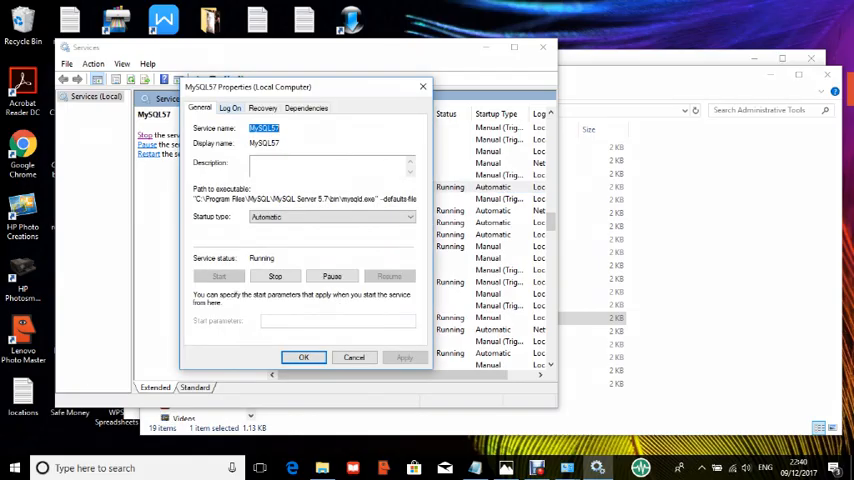
{"action": "left_click", "coordinate": [230, 108]}
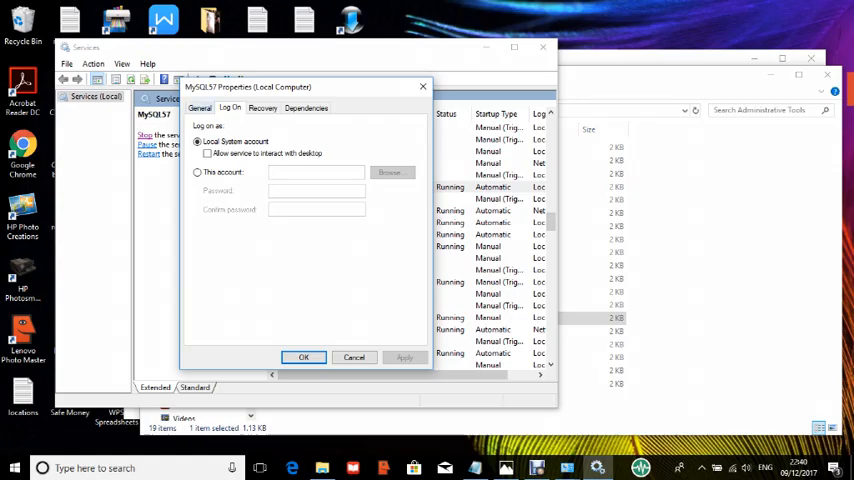
{"action": "left_click", "coordinate": [200, 108]}
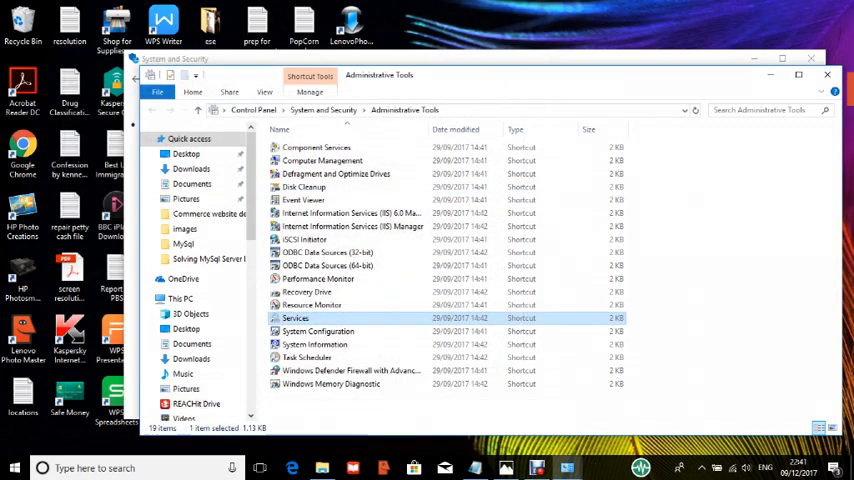
{"action": "mouse_move", "coordinate": [828, 74]}
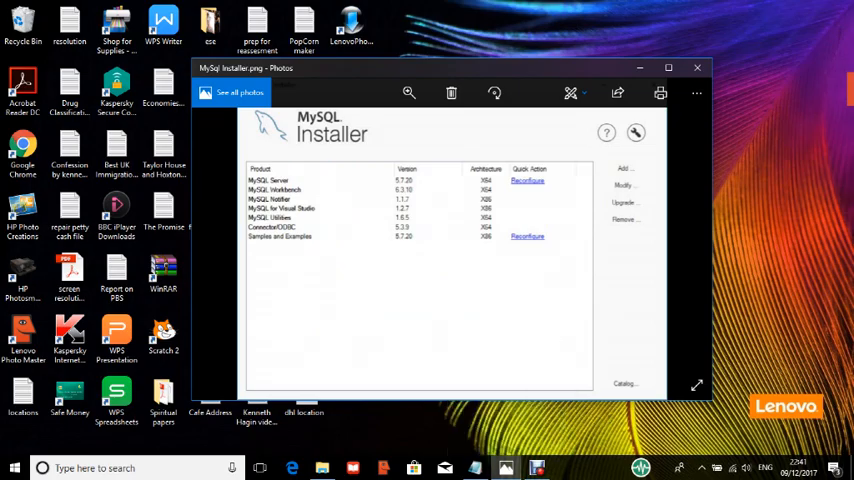
- Restore the Notepad troubleshooting notes from the taskbar
{"action": "left_click", "coordinate": [536, 468]}
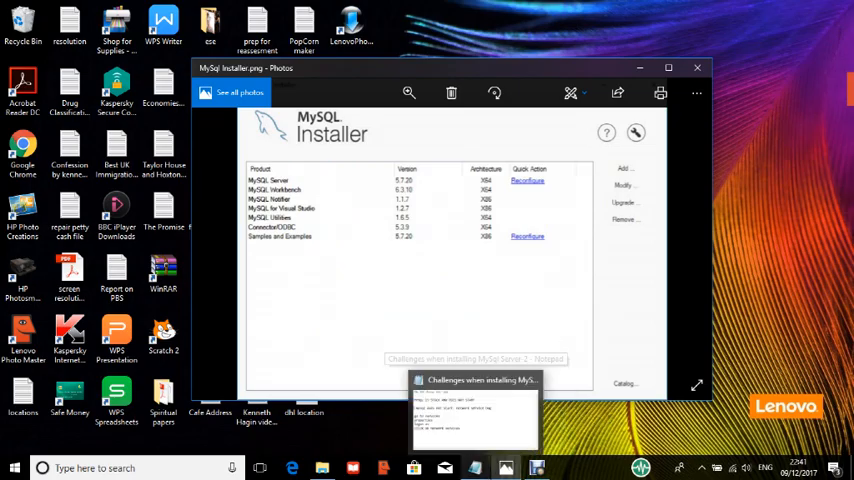